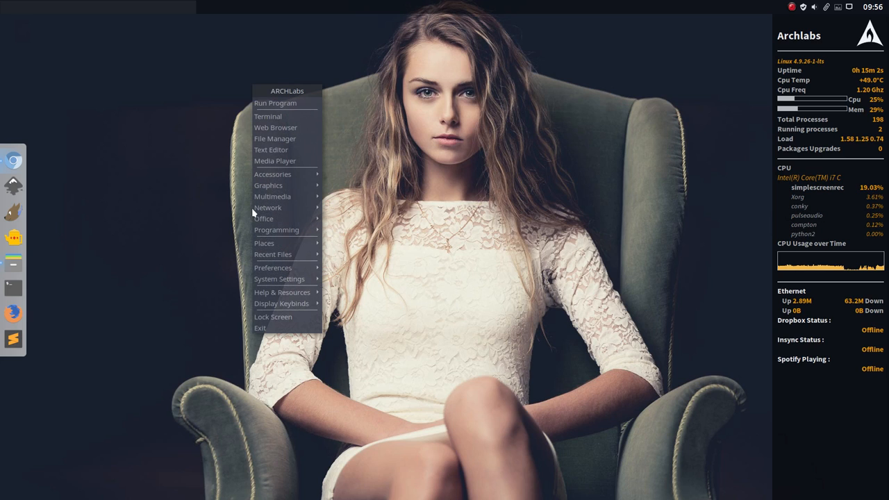
mouse_move(273, 268)
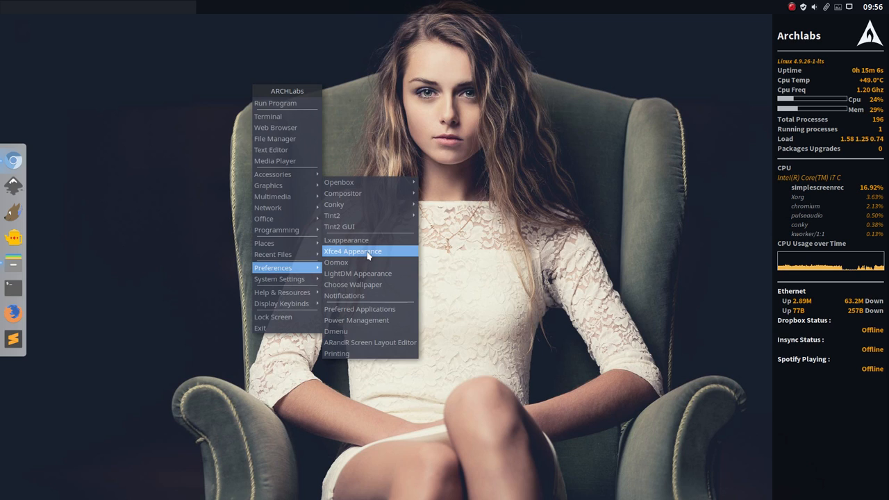
- Launch Xfce4 Appearance and show its style themes, with Arc-Papirus-Dark selected
left_click(353, 251)
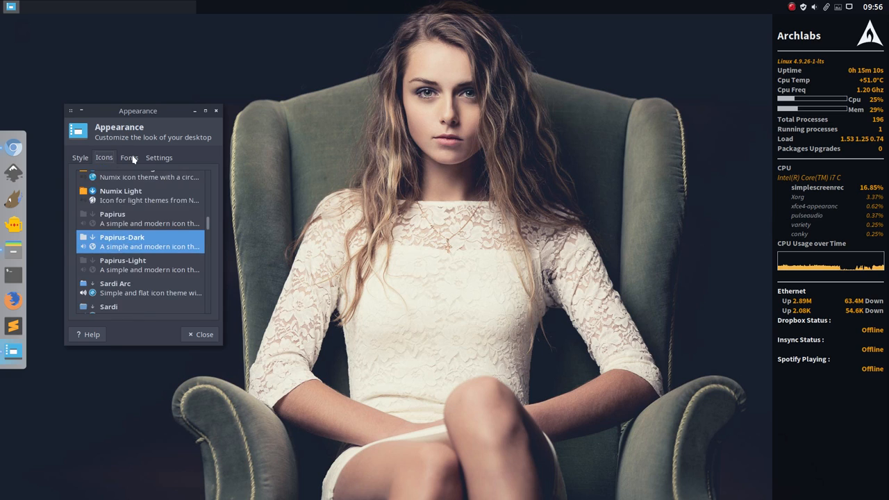
left_click(80, 157)
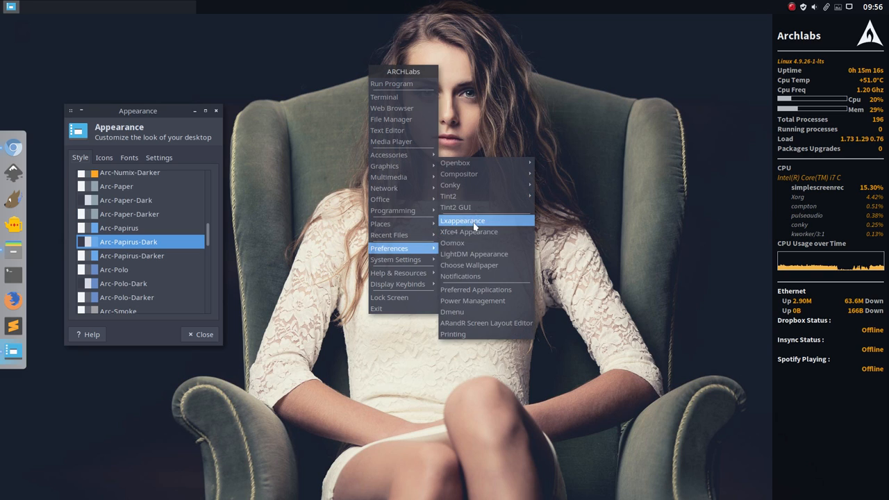
- Launch LXAppearance and preview Arc-Papirus-Dark widgets, Papirus-Dark icons and Breeze Snow cursor
left_click(462, 220)
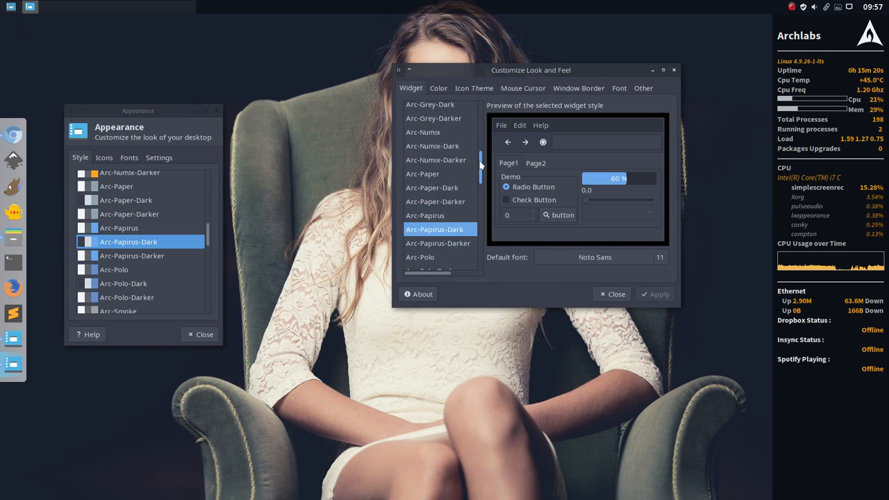
scroll("down", 3)
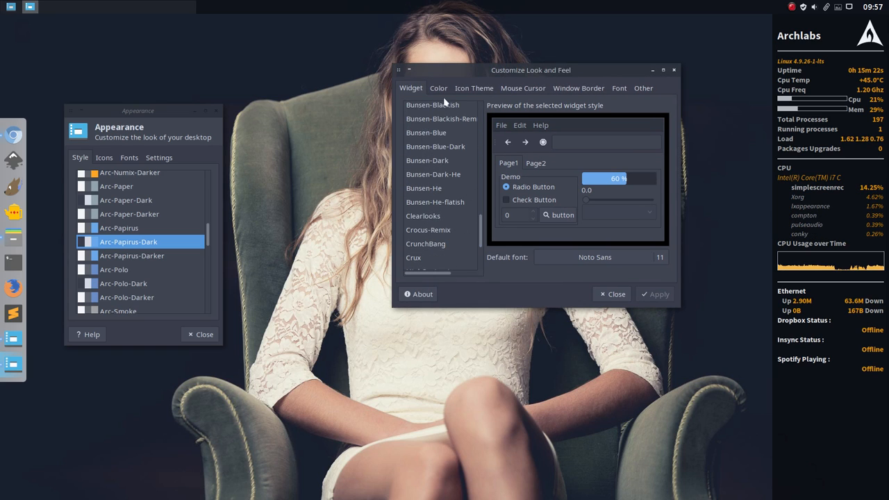
left_click(474, 87)
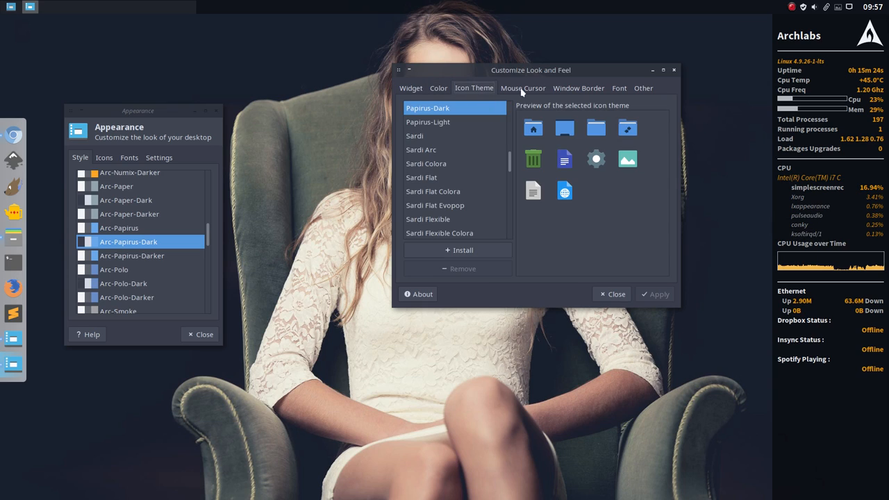
left_click(523, 88)
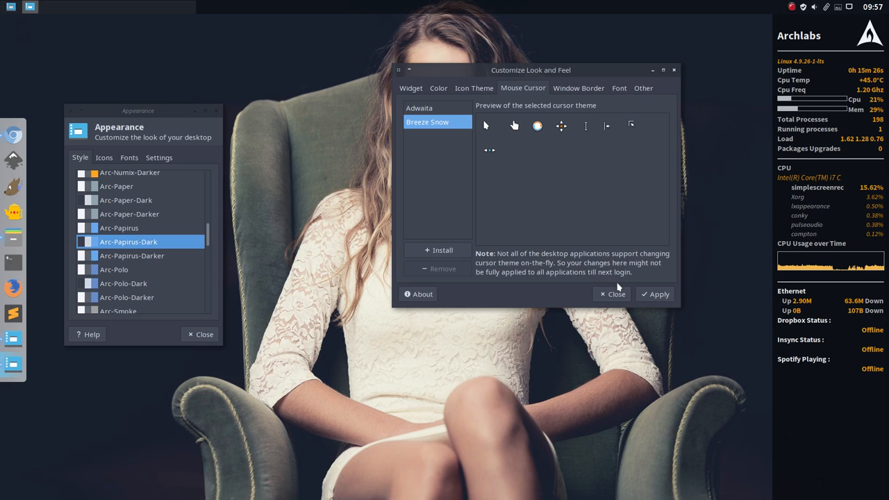
left_click(579, 88)
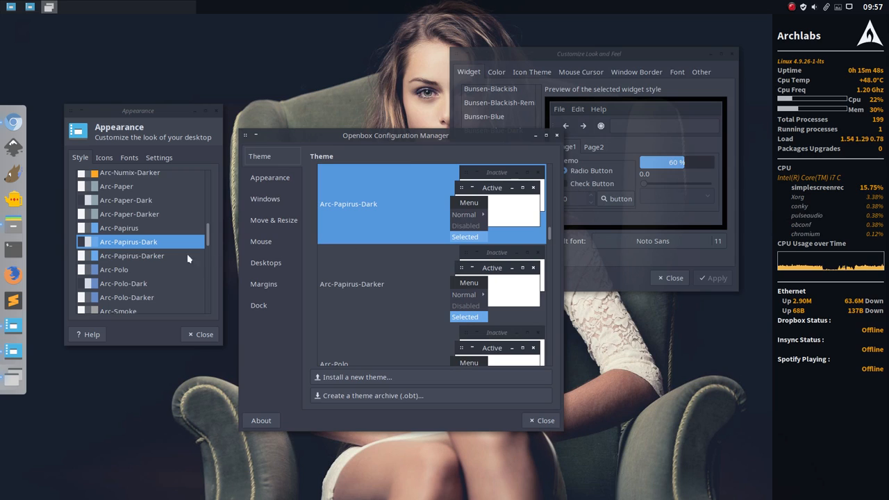
mouse_move(262, 242)
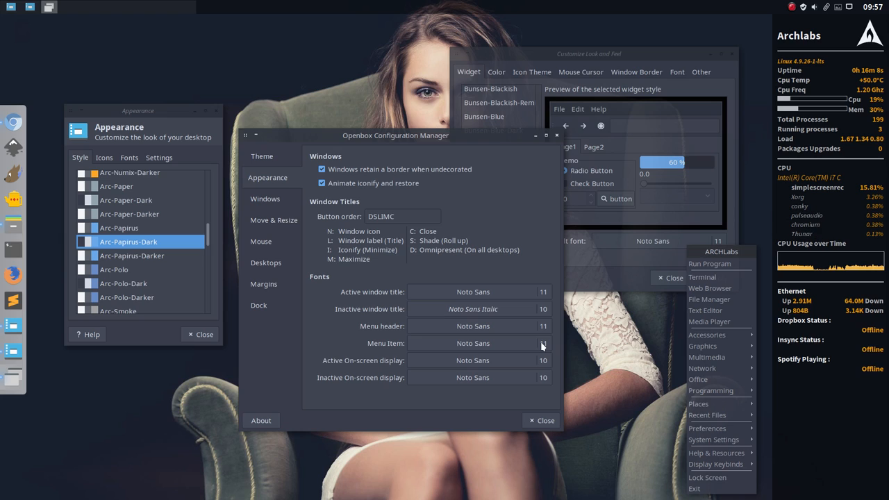
mouse_move(330, 274)
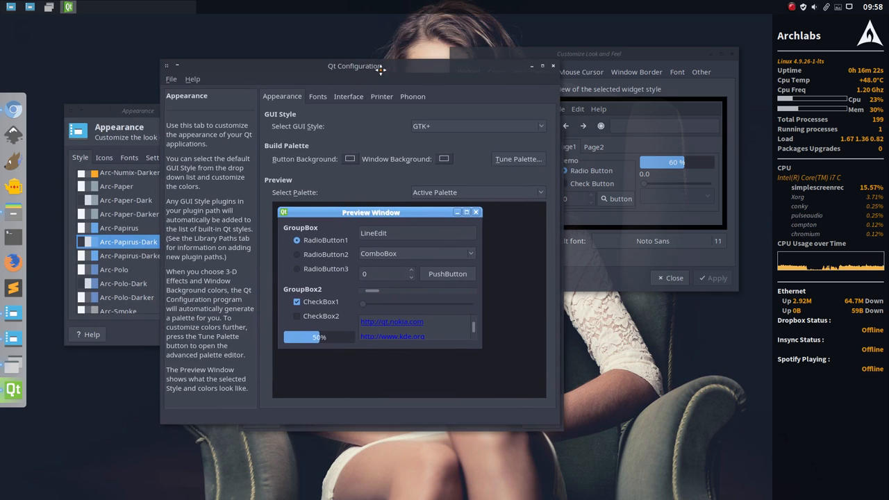
- Check Qt Configuration's GTK+ style and Noto Sans Italic 11 font, then close it
left_click_drag(356, 66, 360, 92)
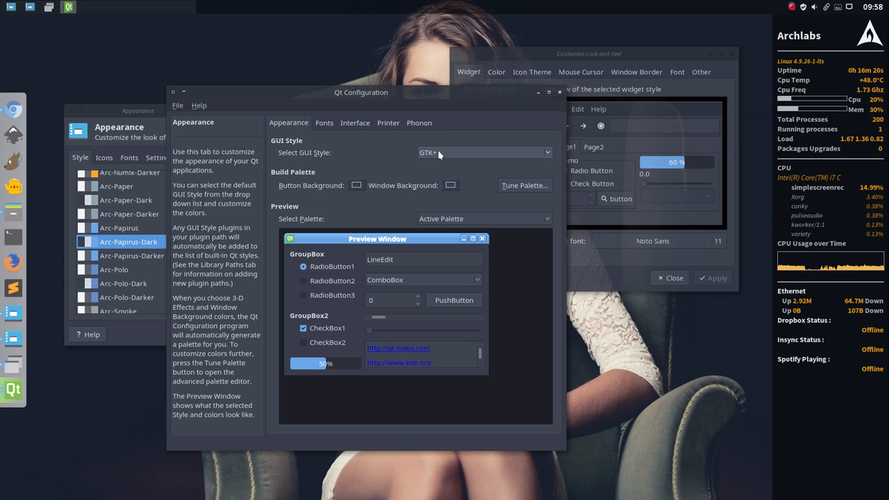
mouse_move(457, 156)
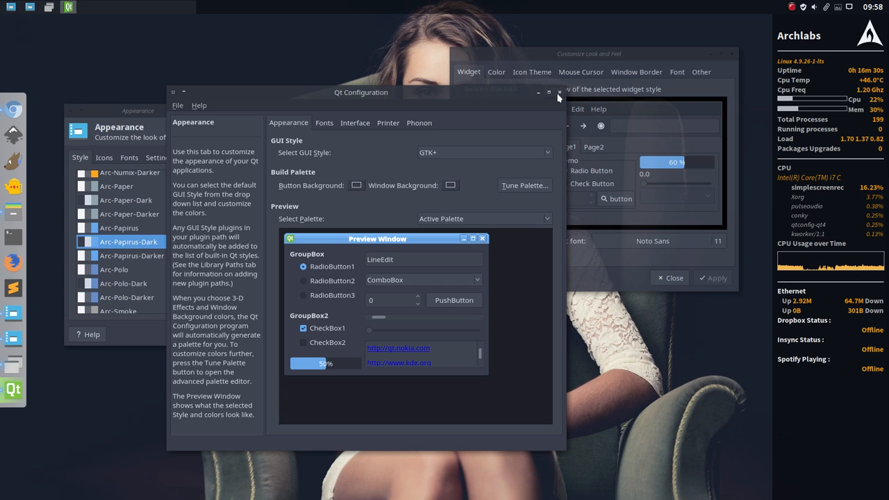
left_click(324, 123)
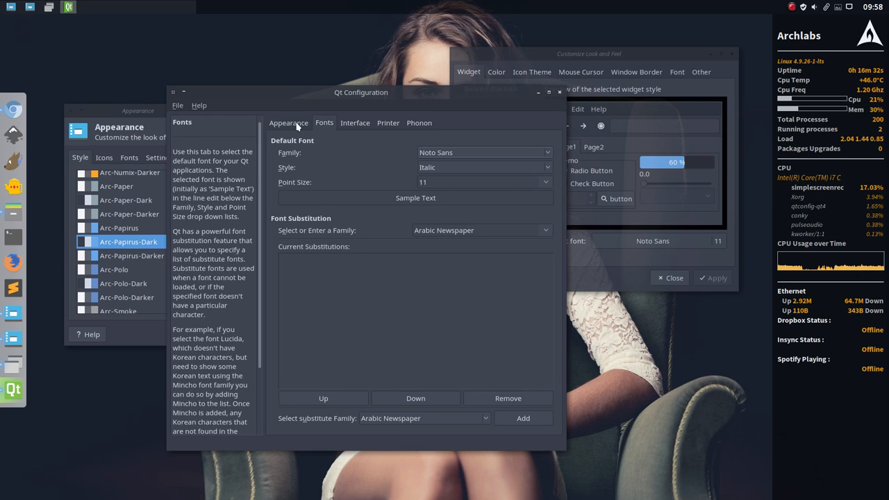
left_click(288, 122)
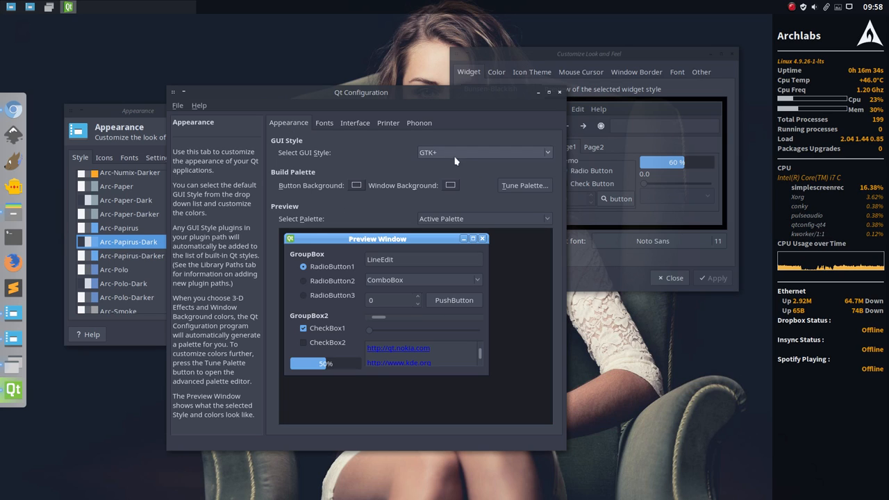
left_click(484, 152)
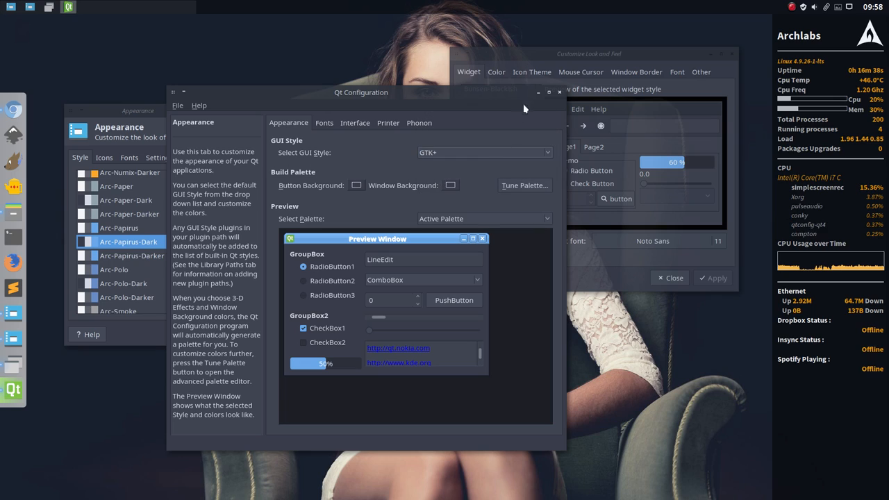
left_click(178, 105)
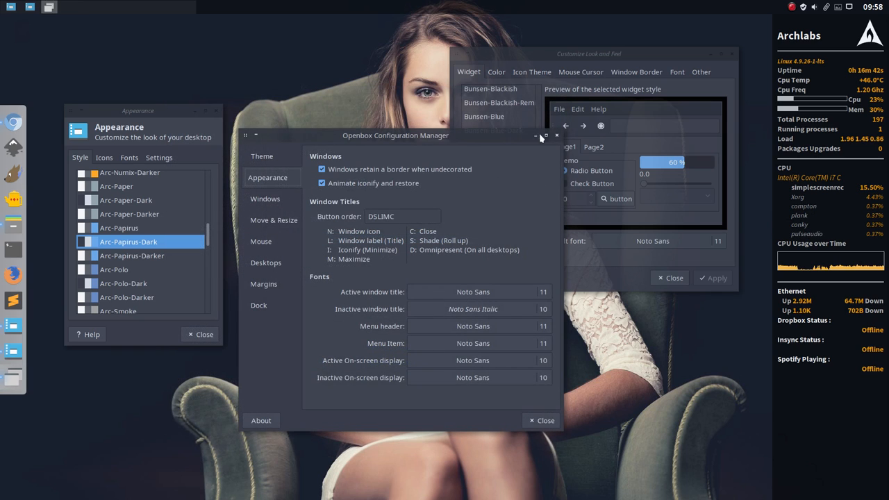
mouse_move(843, 35)
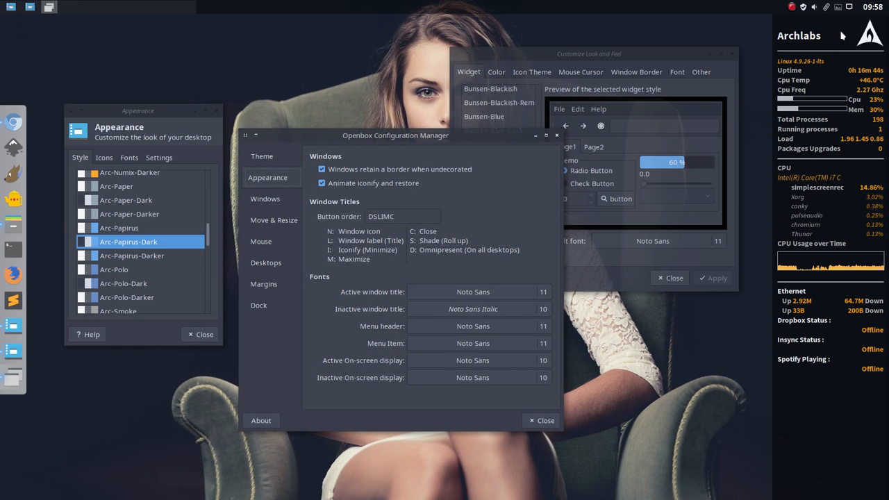